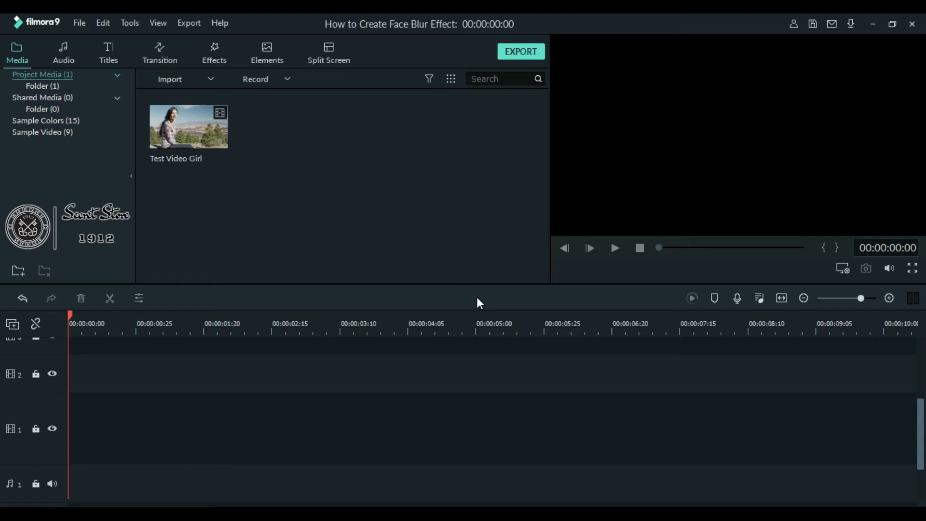
pyautogui.moveTo(222, 167)
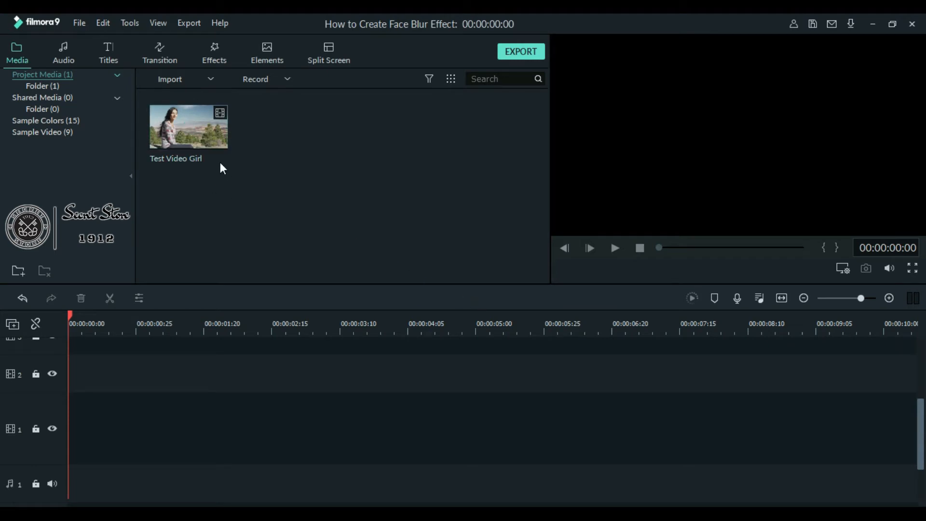
# Step: Place the Test Video Girl clip on track 1 and browse the Utility effects
pyautogui.moveTo(188, 127); pyautogui.dragTo(473, 428)
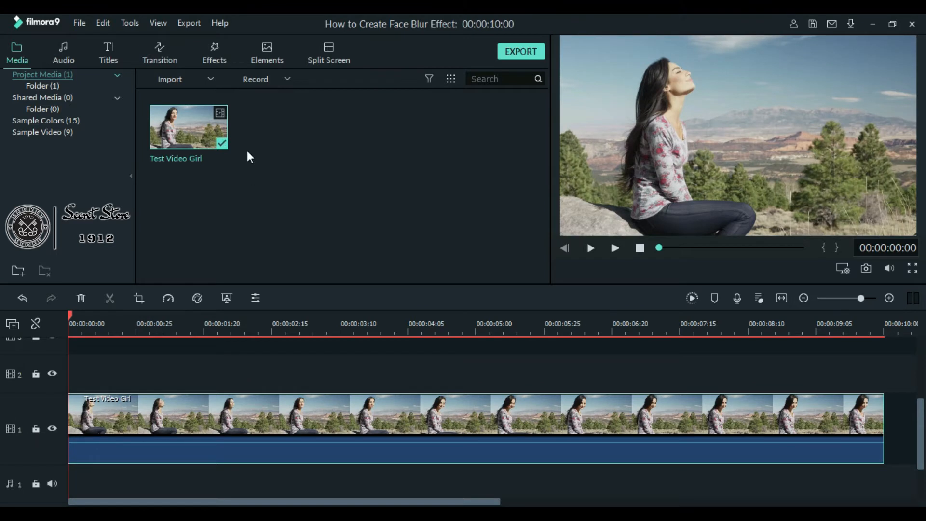
pyautogui.click(214, 51)
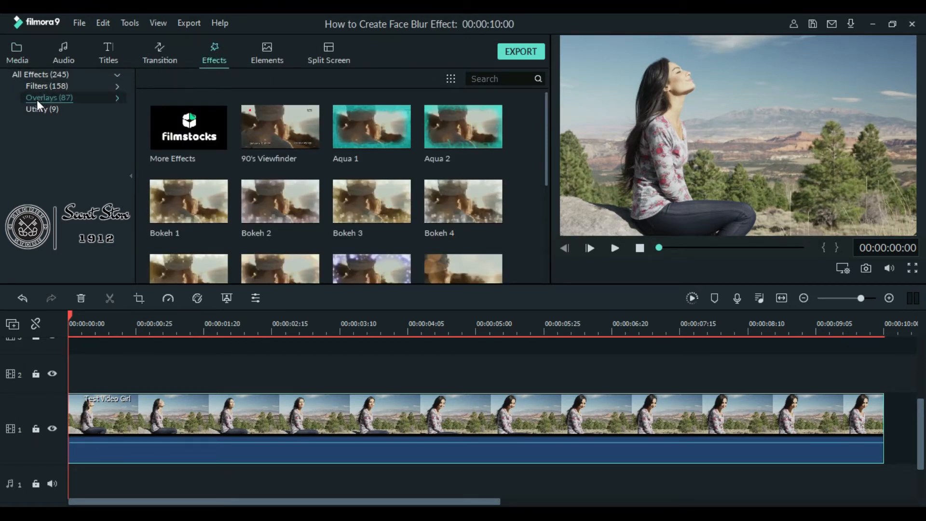
pyautogui.click(34, 110)
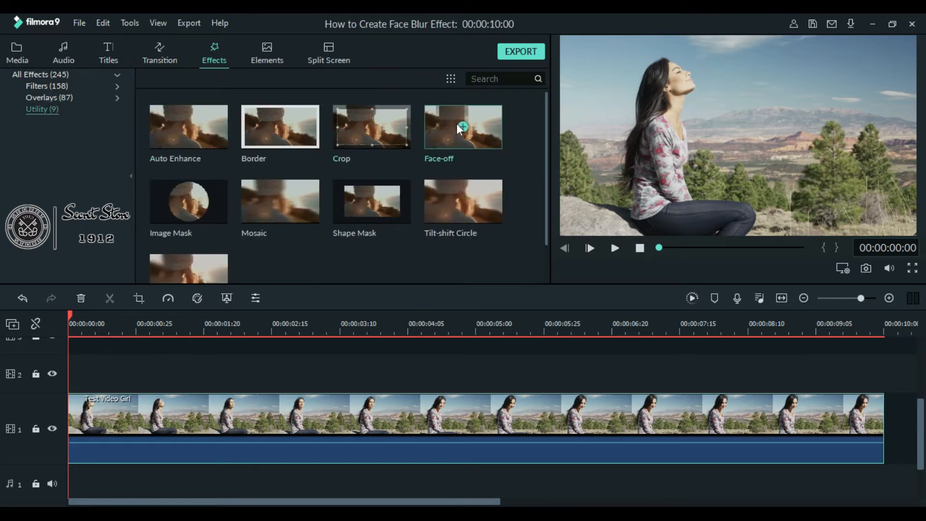
pyautogui.moveTo(450, 141)
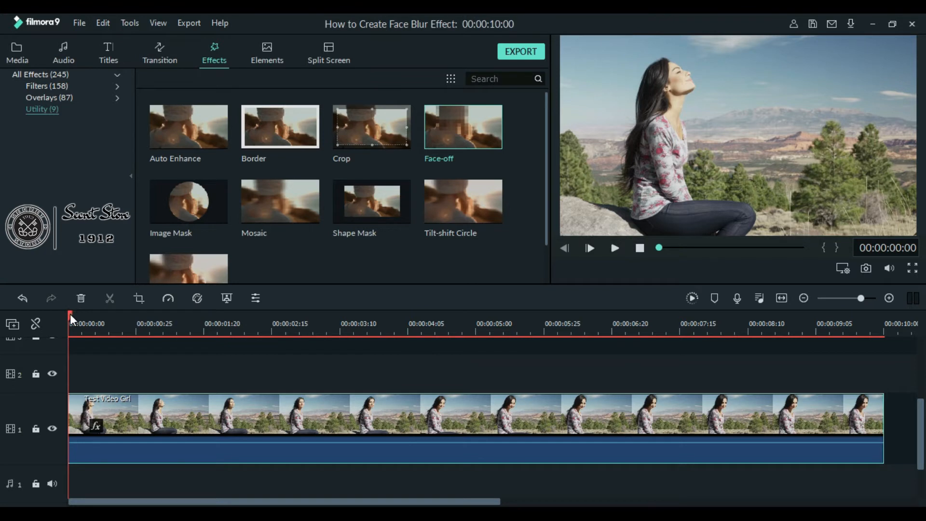
pyautogui.click(473, 330)
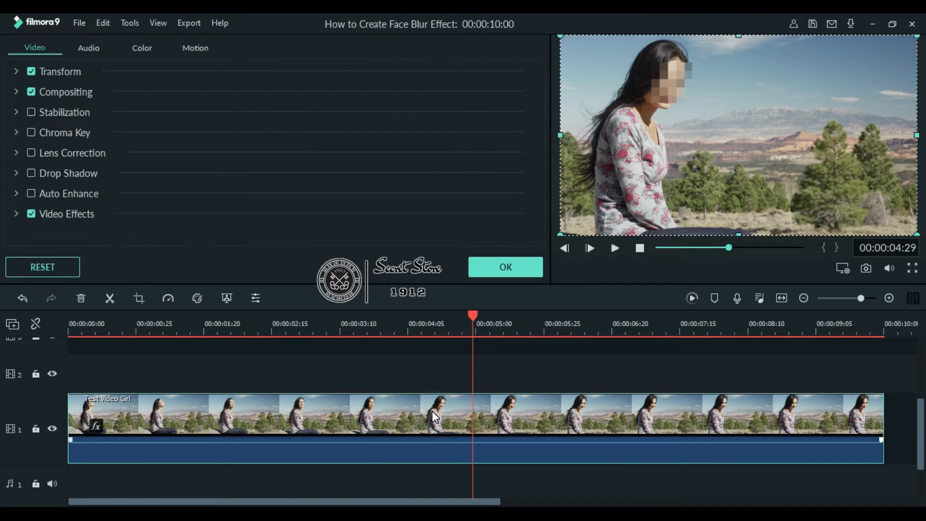
pyautogui.click(16, 214)
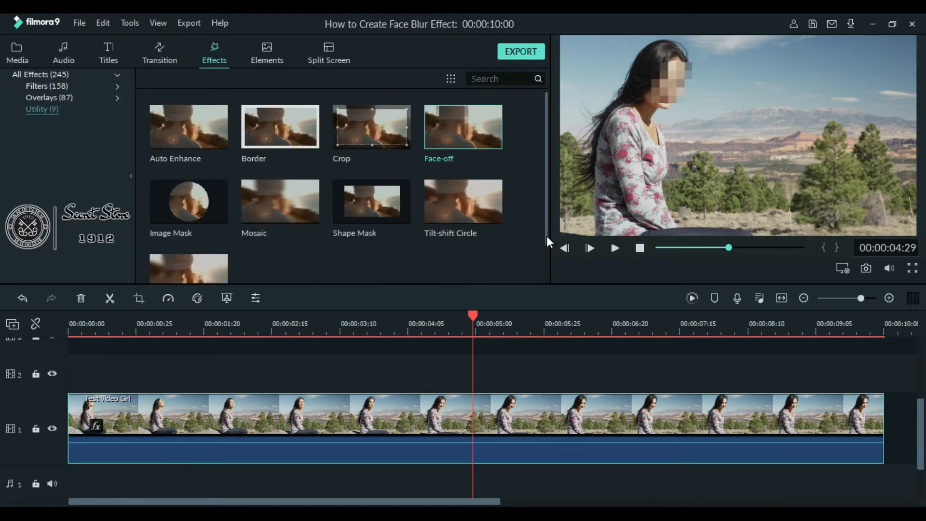
pyautogui.moveTo(526, 261)
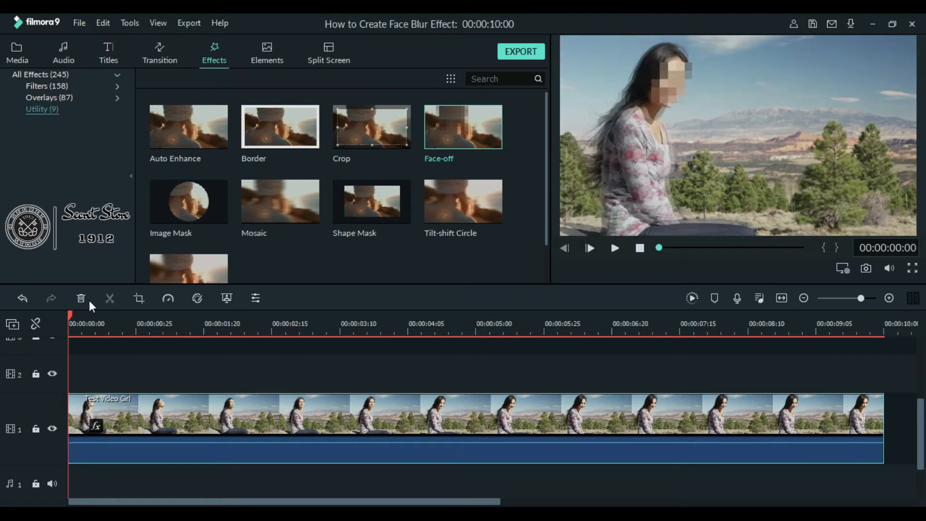
pyautogui.click(614, 247)
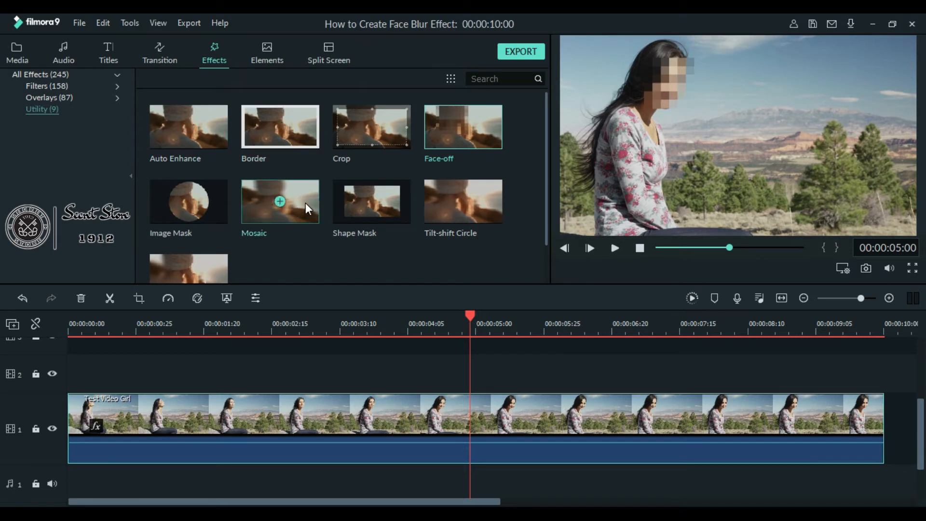
# Step: Add the Mosaic effect on track 2 above the clip and bring up its settings
pyautogui.moveTo(279, 202); pyautogui.dragTo(236, 373)
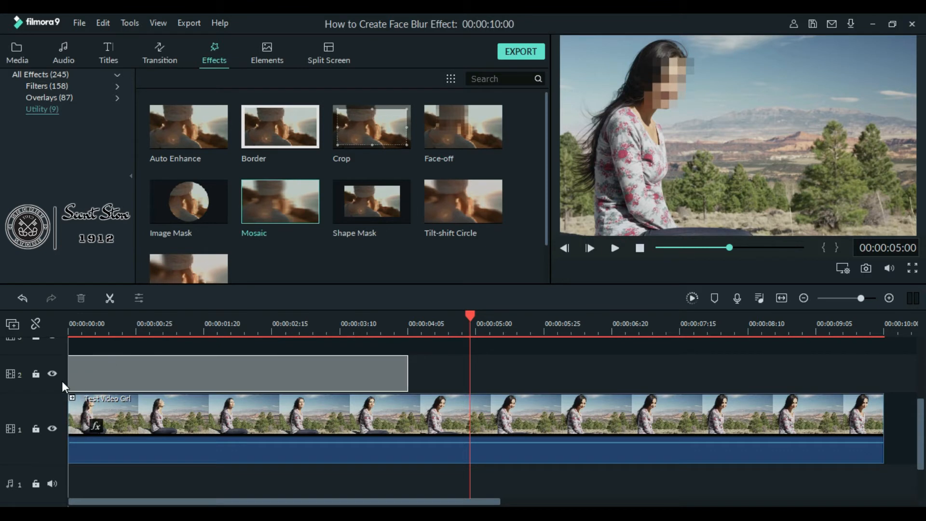
pyautogui.moveTo(279, 201); pyautogui.dragTo(236, 373)
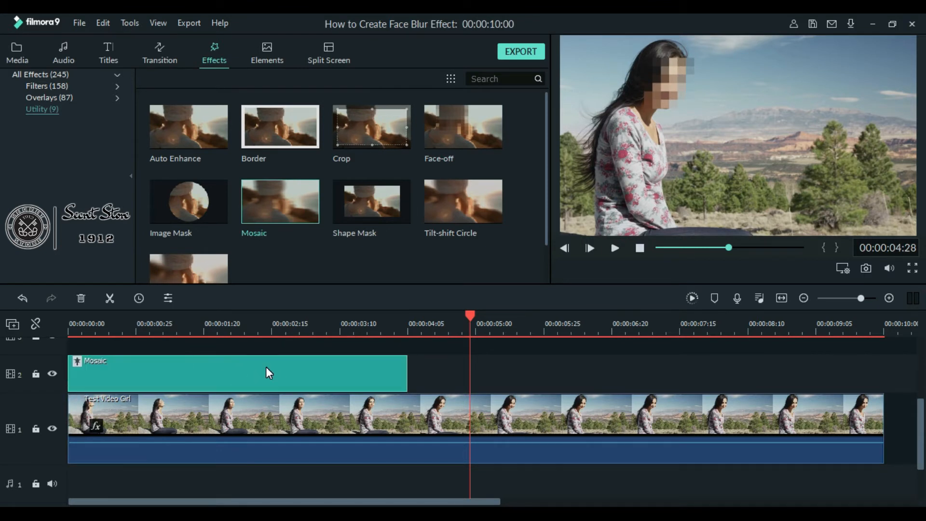
pyautogui.click(265, 370)
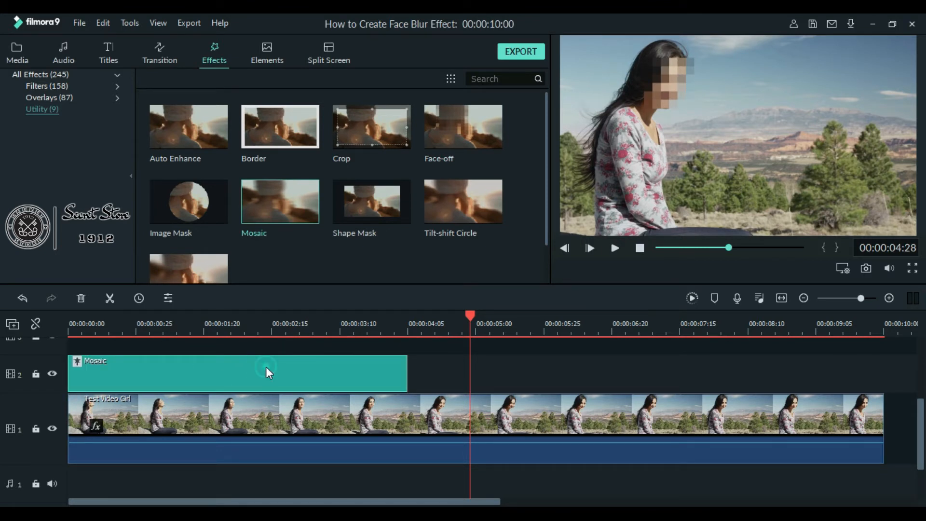
pyautogui.doubleClick(267, 372)
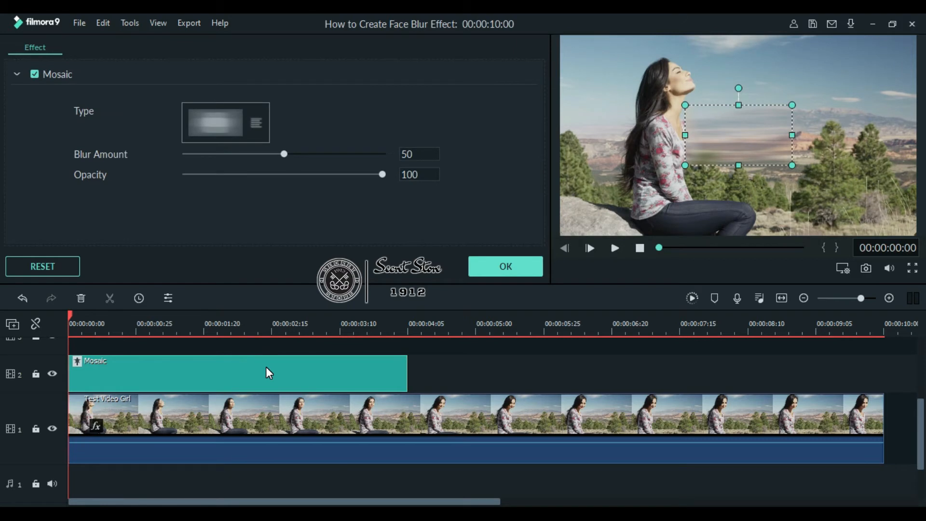
pyautogui.moveTo(733, 133)
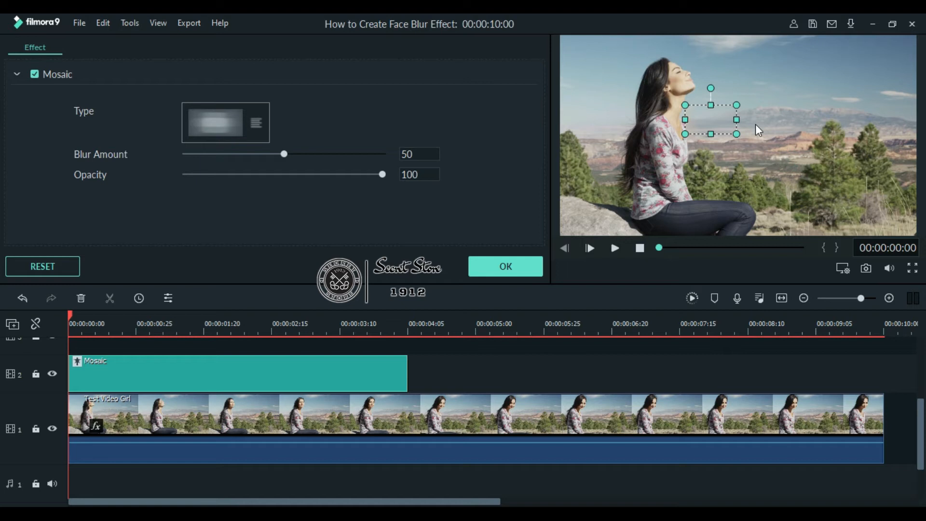
# Step: Position the mosaic square over her face, pixelated type, blur 57, opacity 100, and confirm
pyautogui.moveTo(711, 116); pyautogui.dragTo(699, 122)
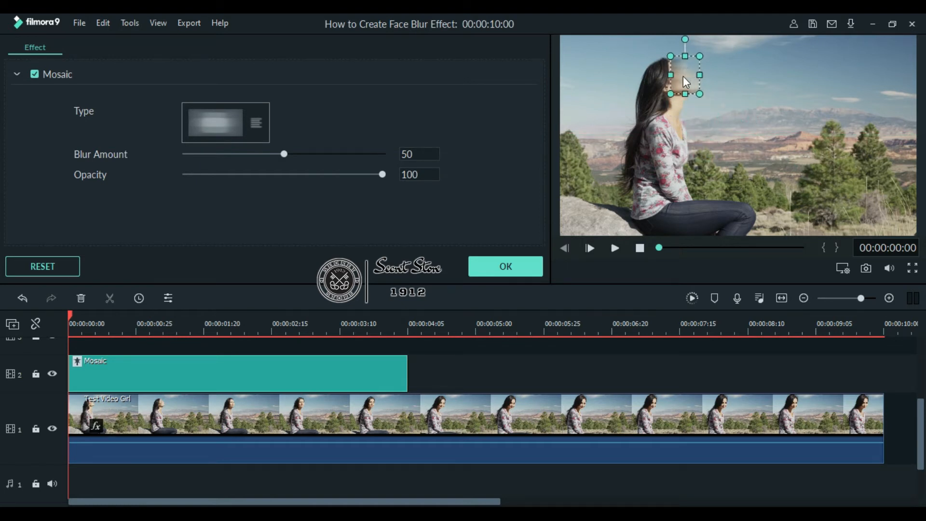
pyautogui.click(214, 122)
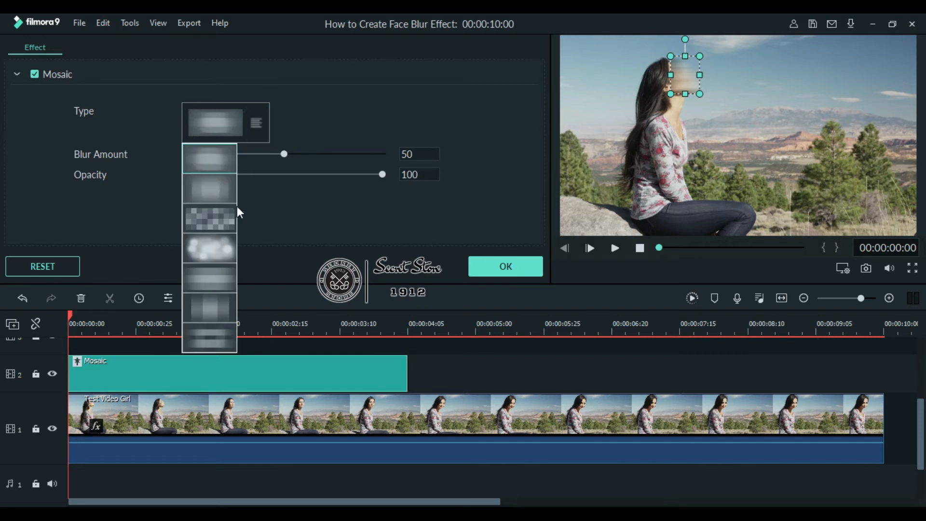
pyautogui.click(209, 219)
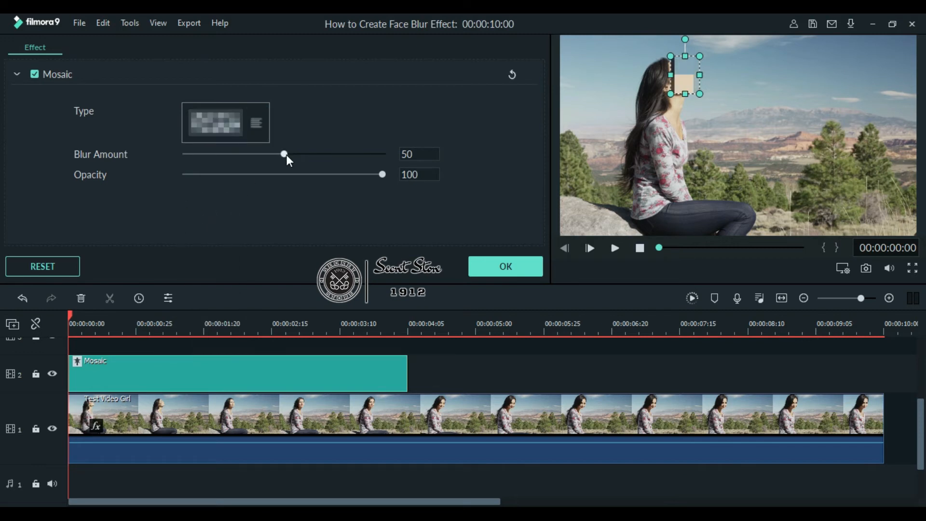
pyautogui.moveTo(283, 154); pyautogui.dragTo(311, 154)
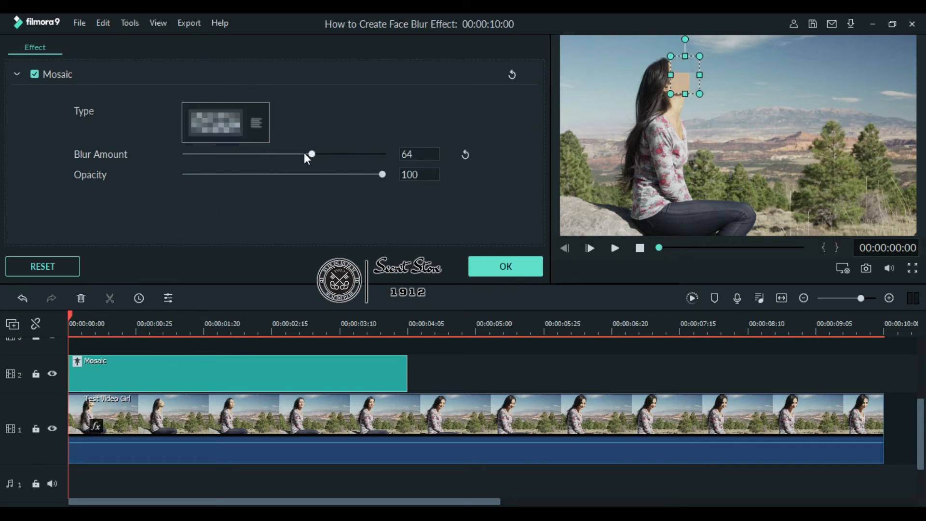
pyautogui.moveTo(382, 174); pyautogui.dragTo(318, 174)
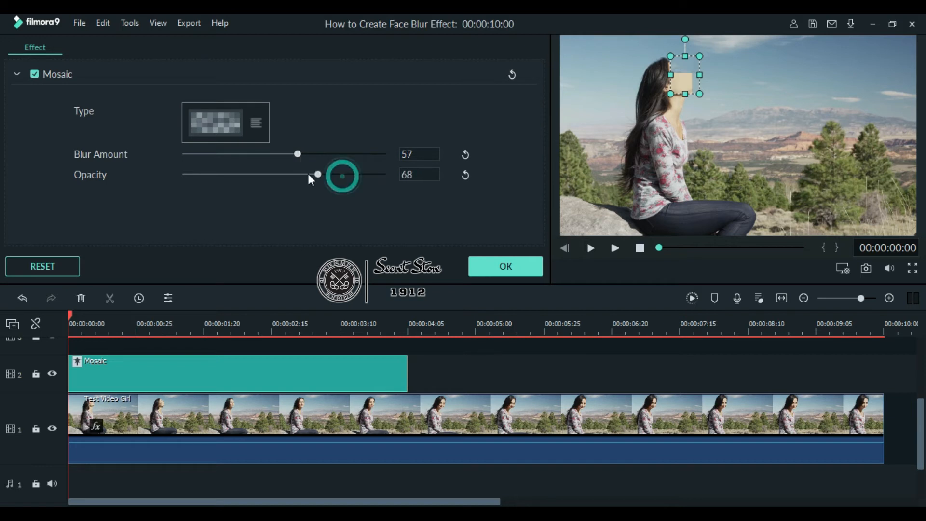
pyautogui.moveTo(317, 173); pyautogui.dragTo(382, 174)
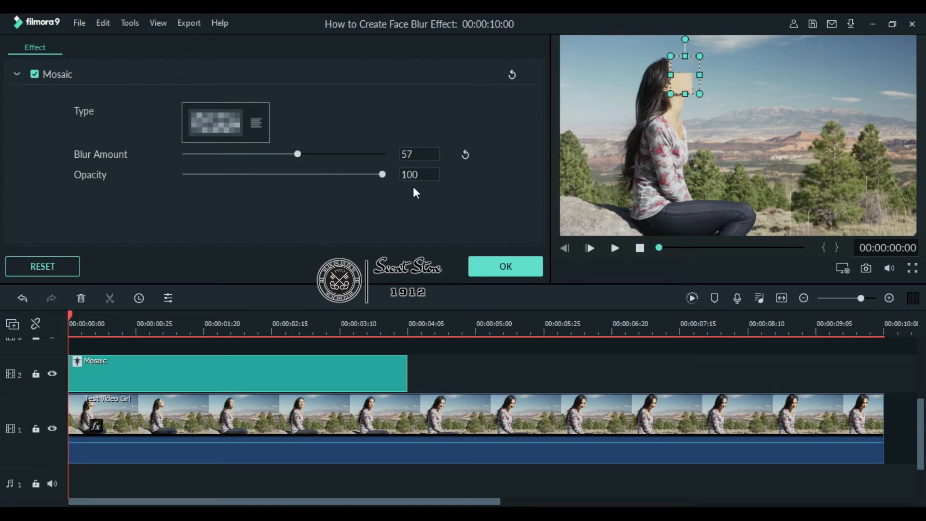
pyautogui.click(506, 265)
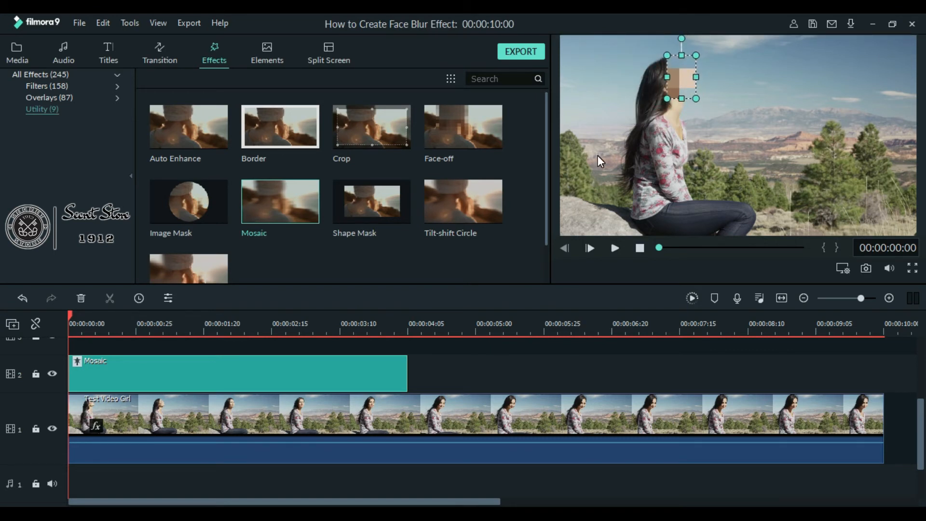
pyautogui.moveTo(555, 178)
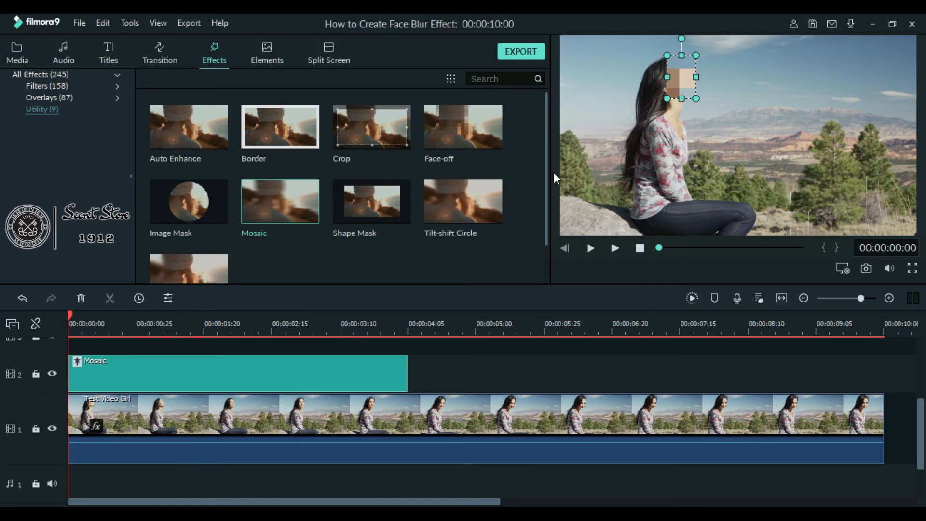
pyautogui.moveTo(626, 116)
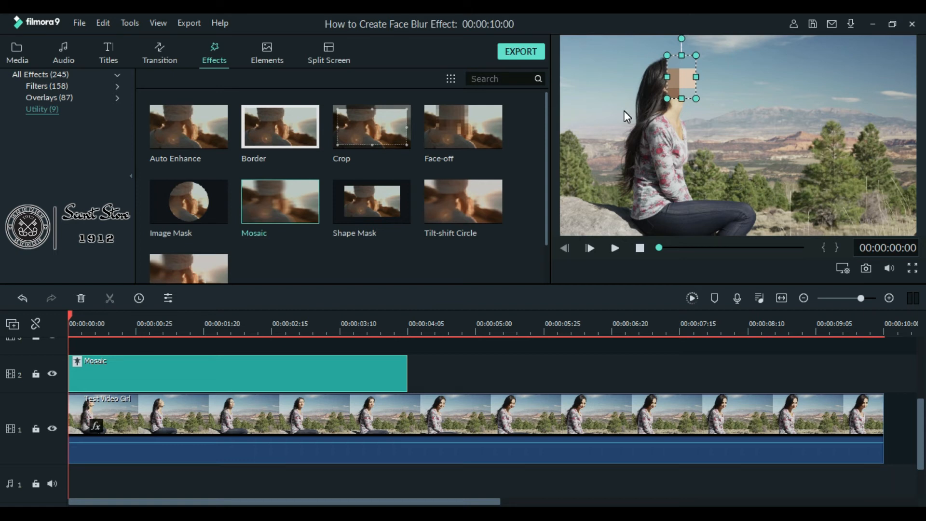
pyautogui.moveTo(594, 215)
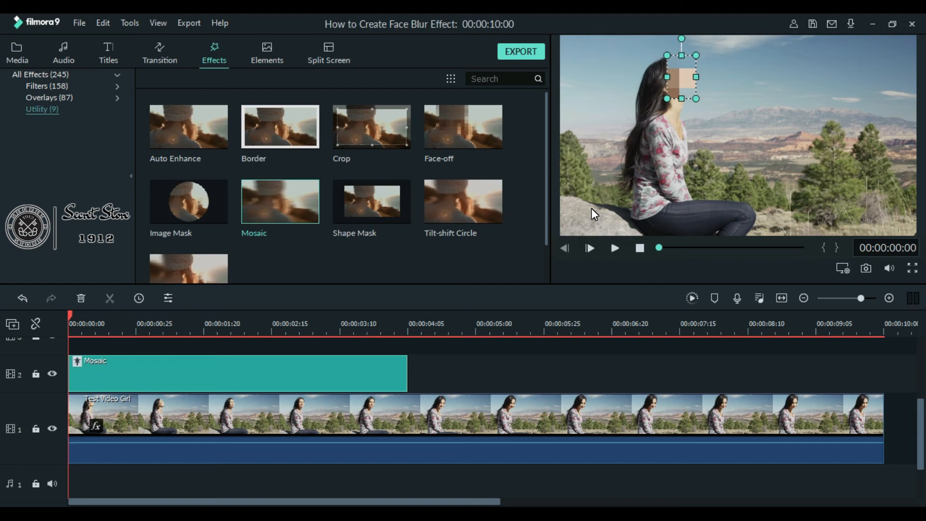